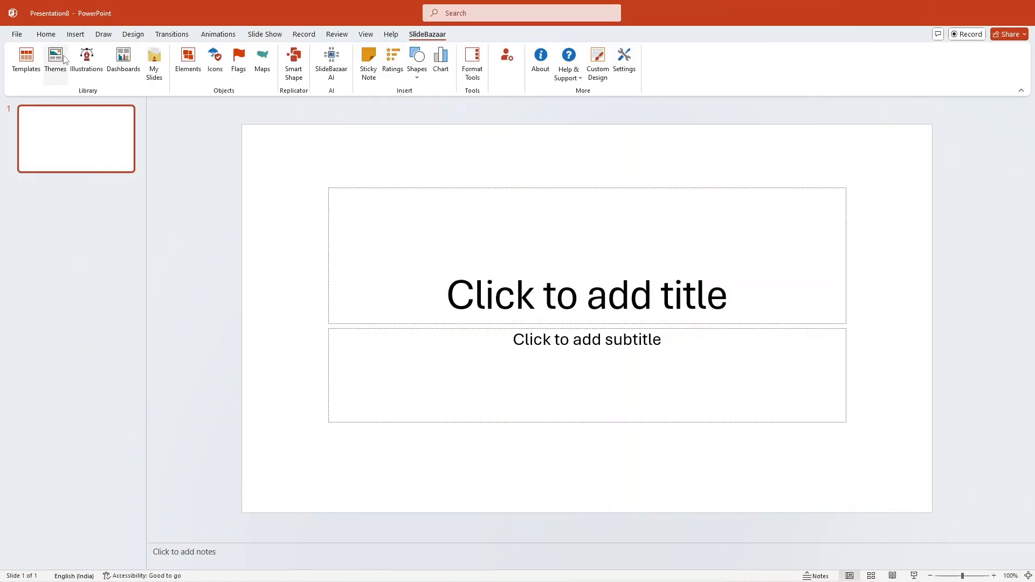
Browse the add-in's template gallery, close it, and bring back the add-in tools
click(25, 62)
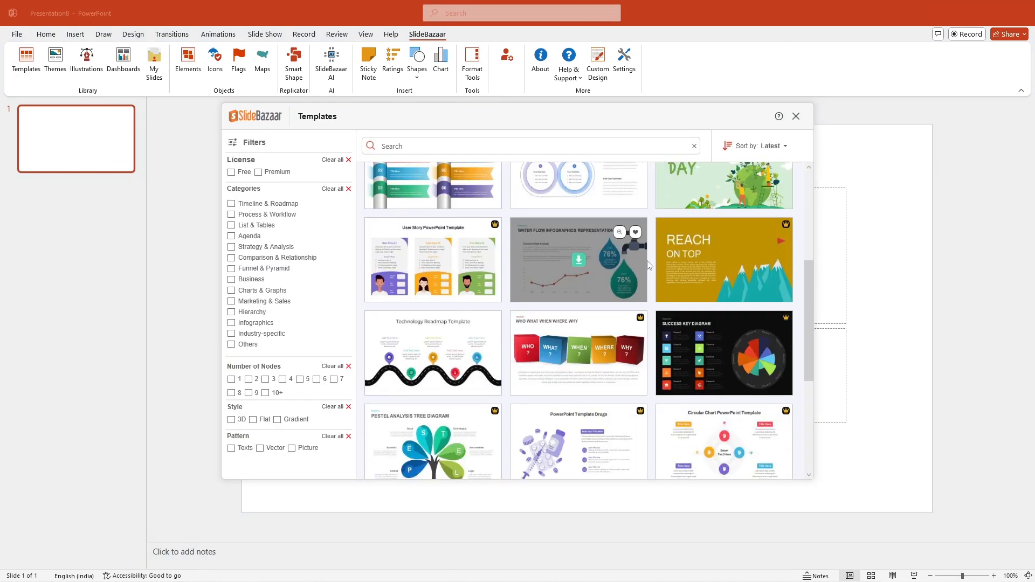
scroll(down, 3)
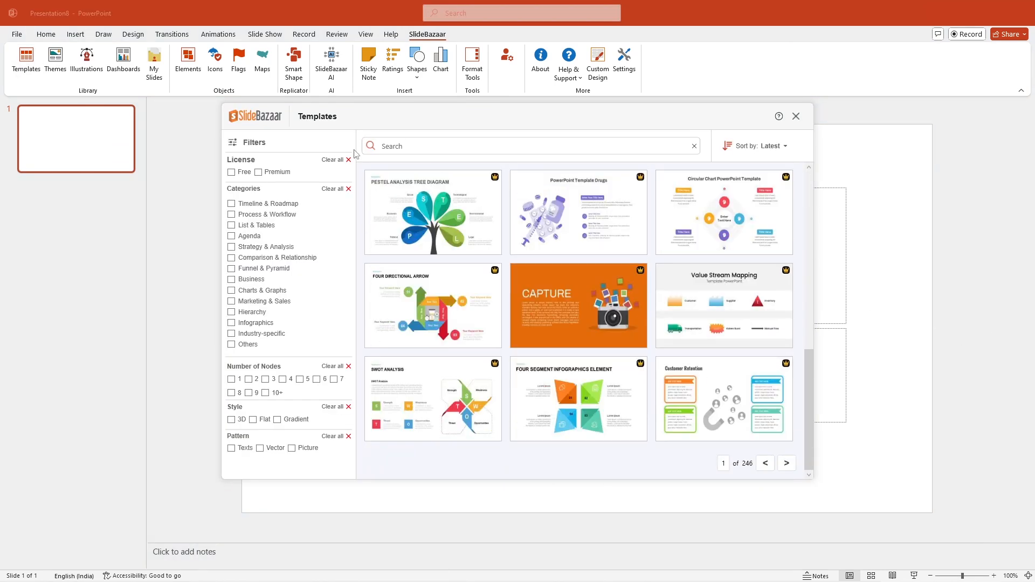
click(795, 116)
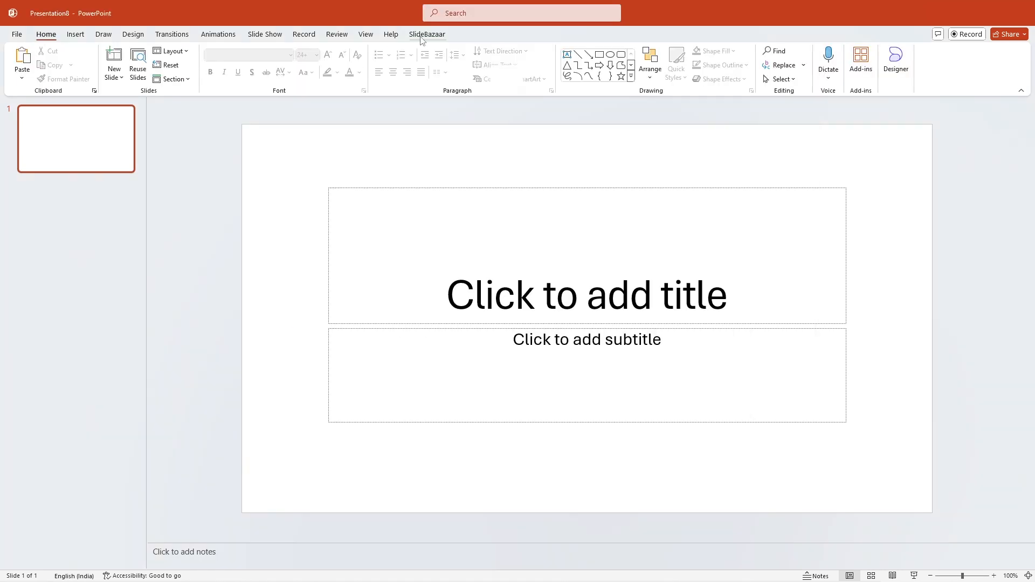
click(428, 34)
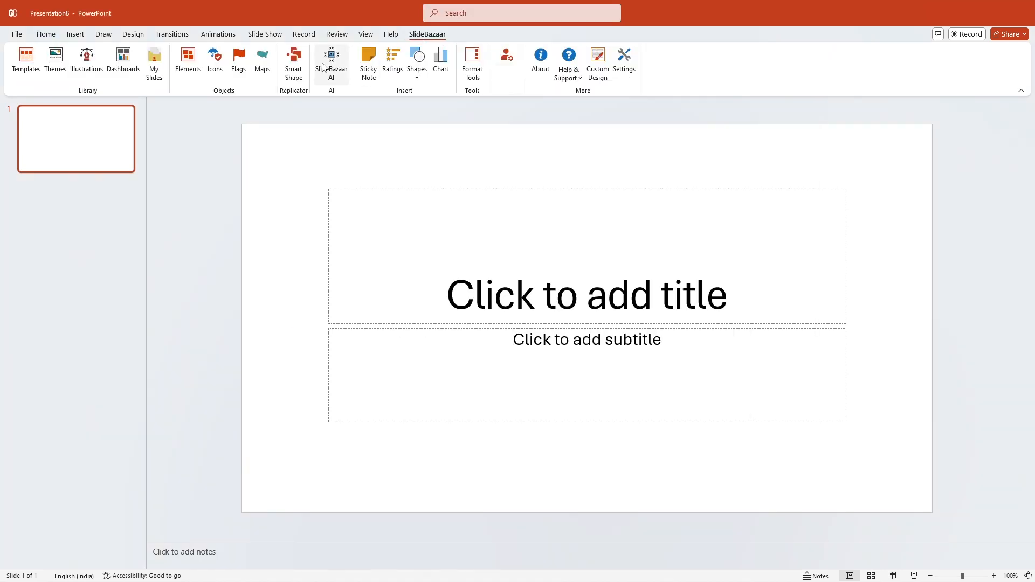
click(330, 62)
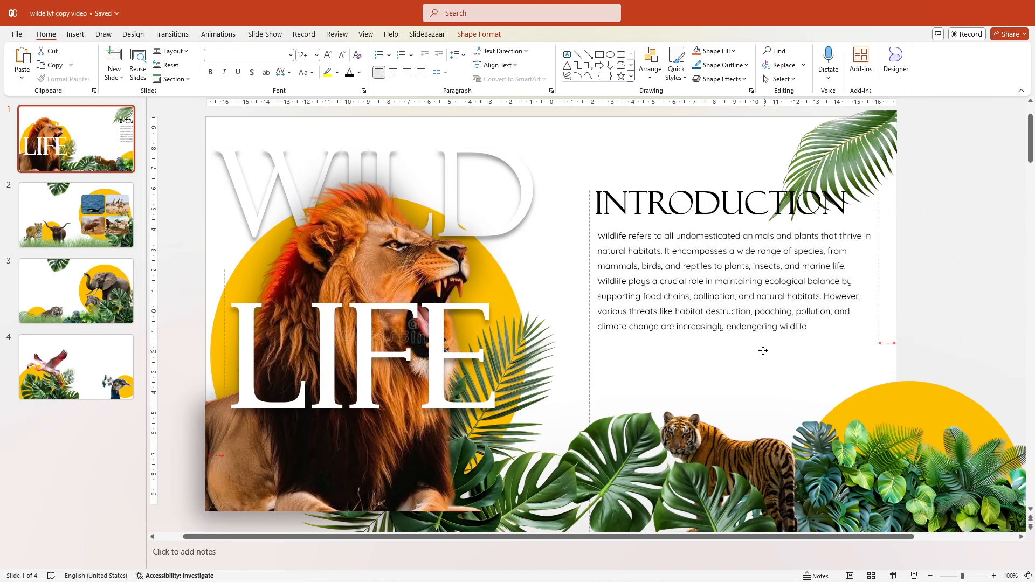
Make the Introduction heading and paragraph white, then review slides 2 and 4
click(359, 72)
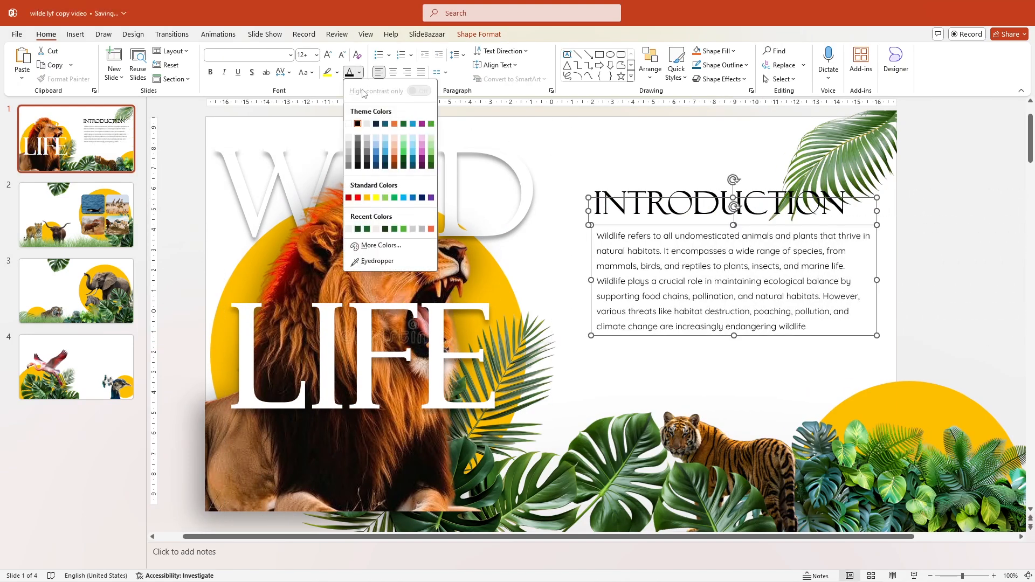
click(673, 300)
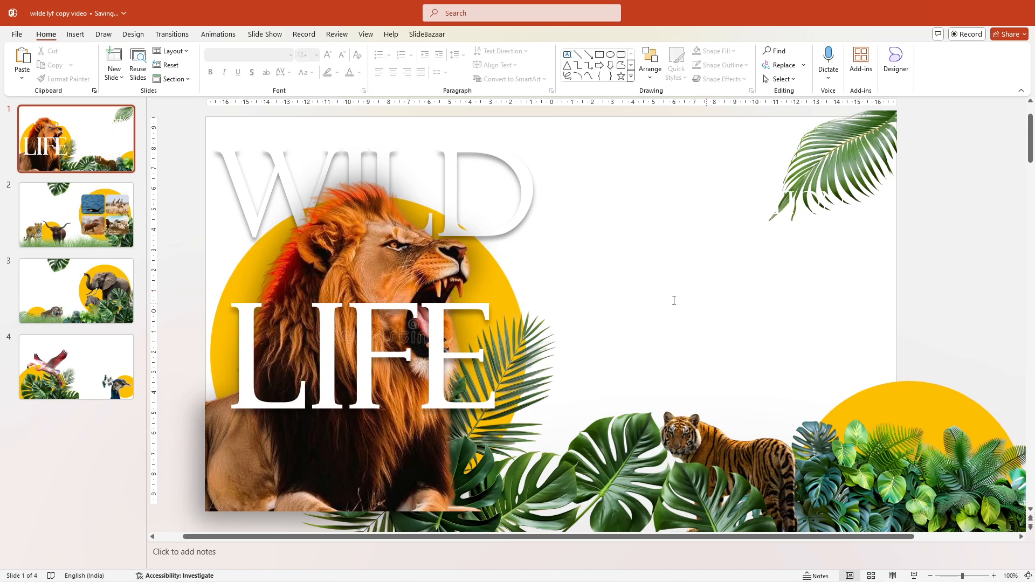
click(76, 214)
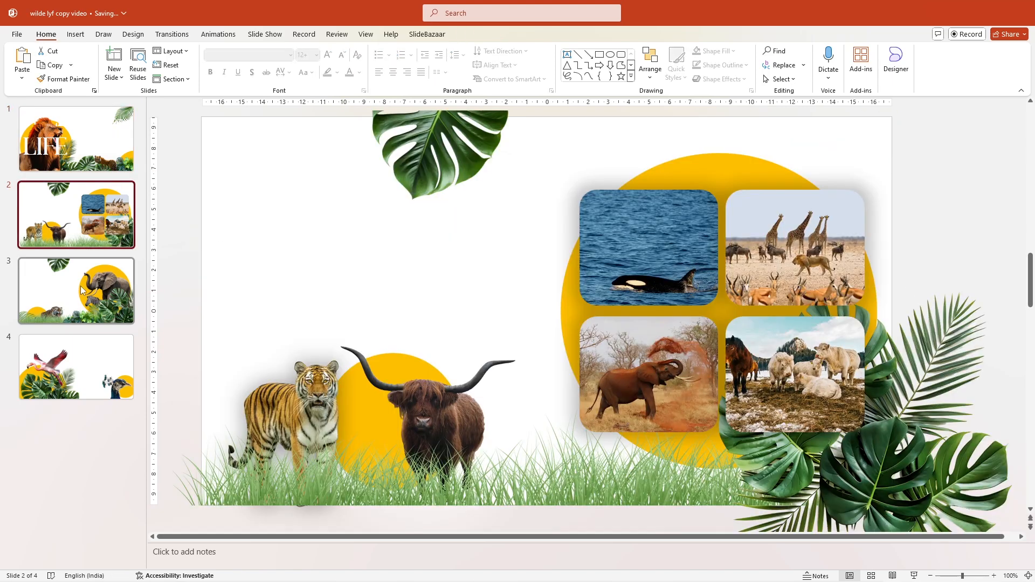
click(75, 367)
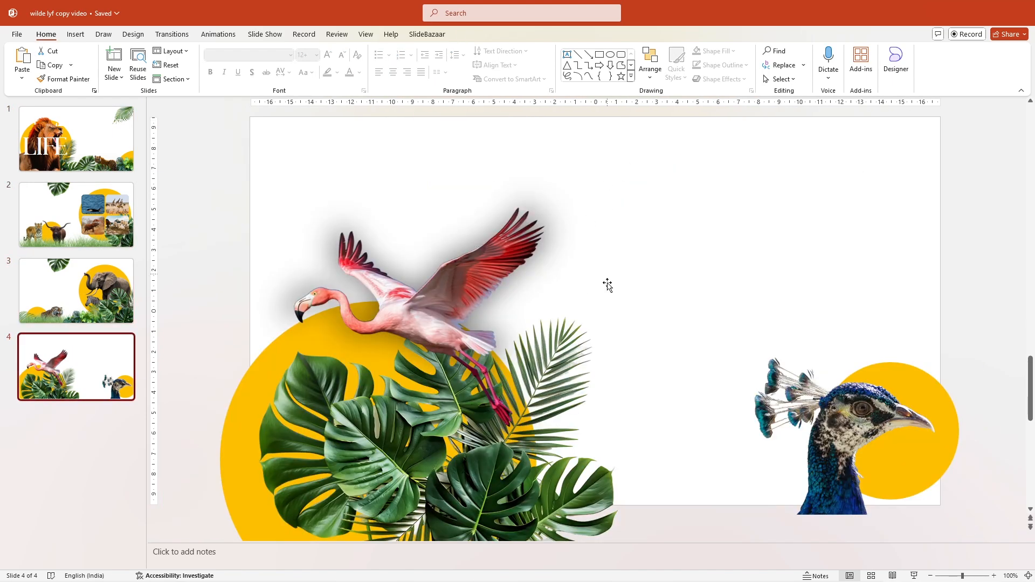
click(75, 137)
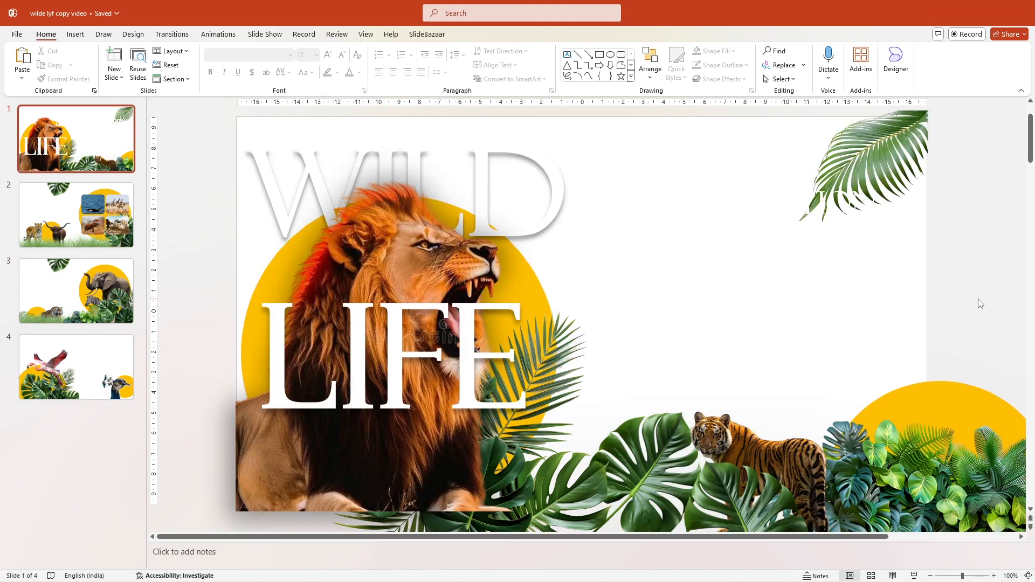
mouse_move(224, 138)
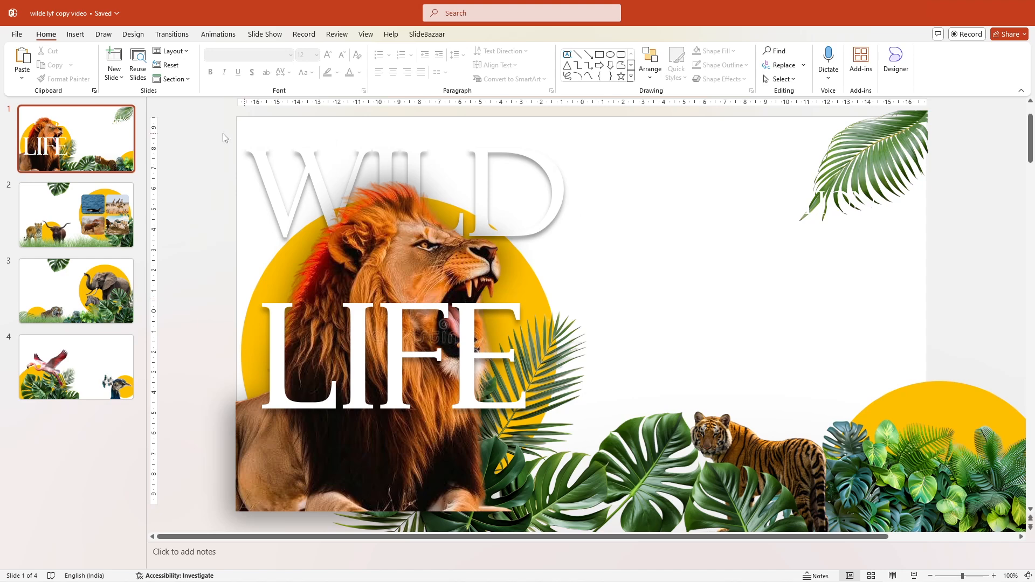
Apply a green radial gradient fill background to all four slides
right_click(76, 138)
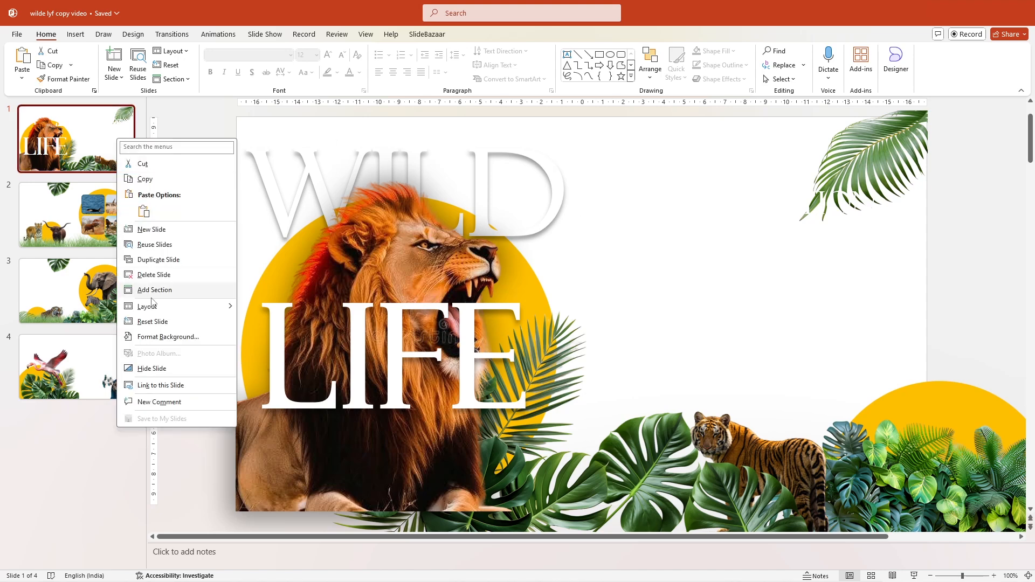
click(168, 336)
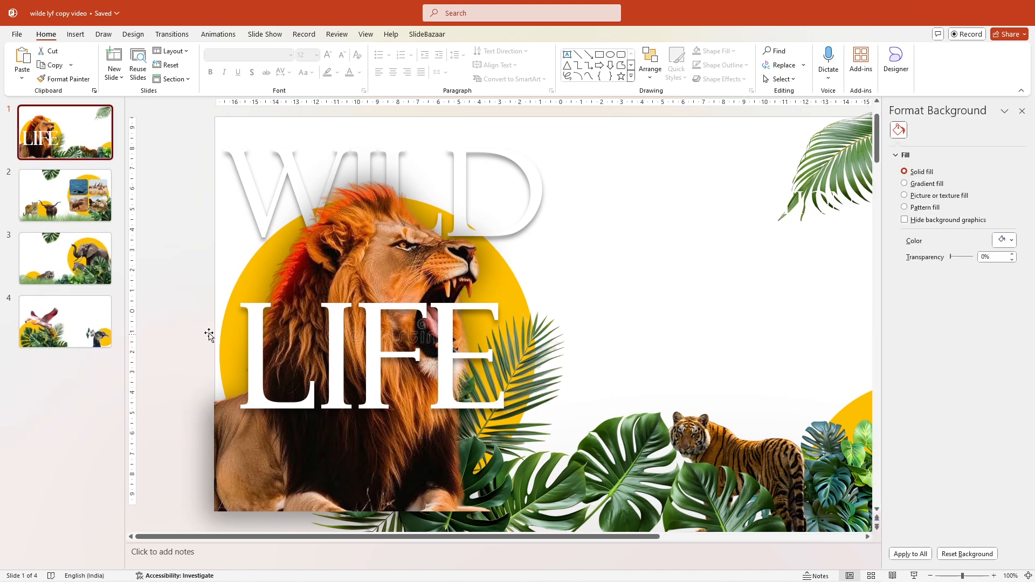
click(904, 183)
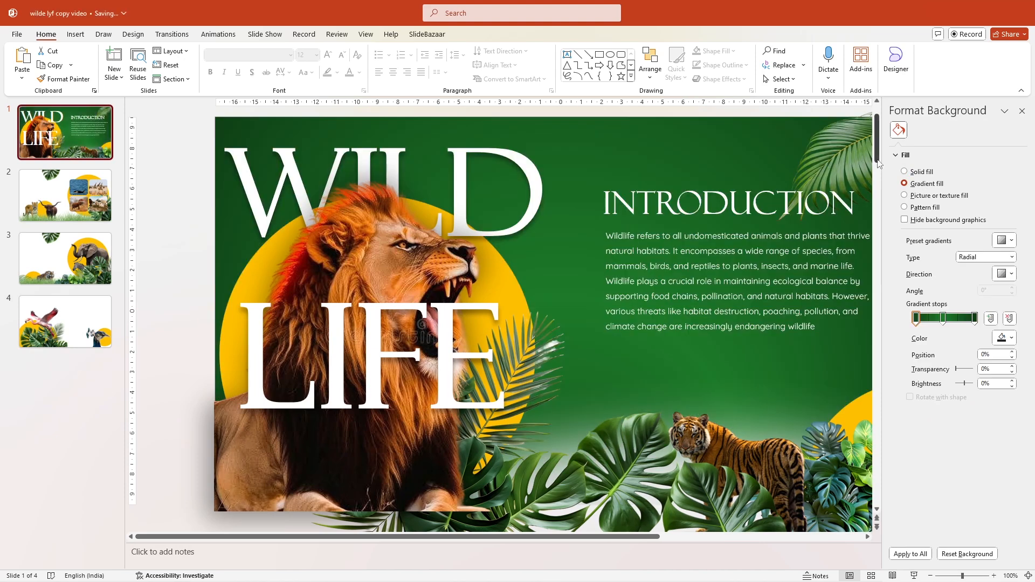
click(1009, 257)
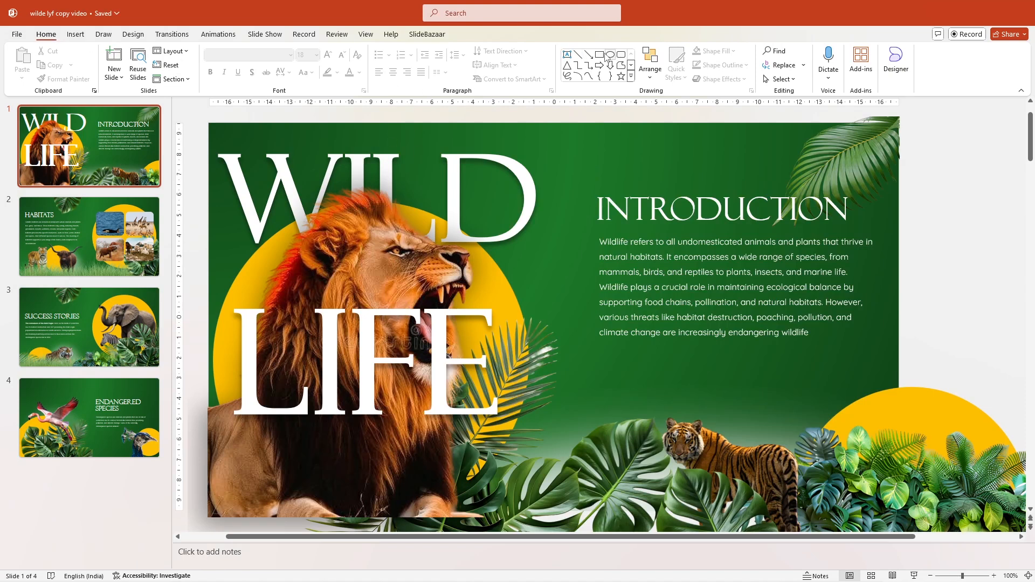
Draw a tall rectangle down the slide's middle and set its line to No line
click(596, 54)
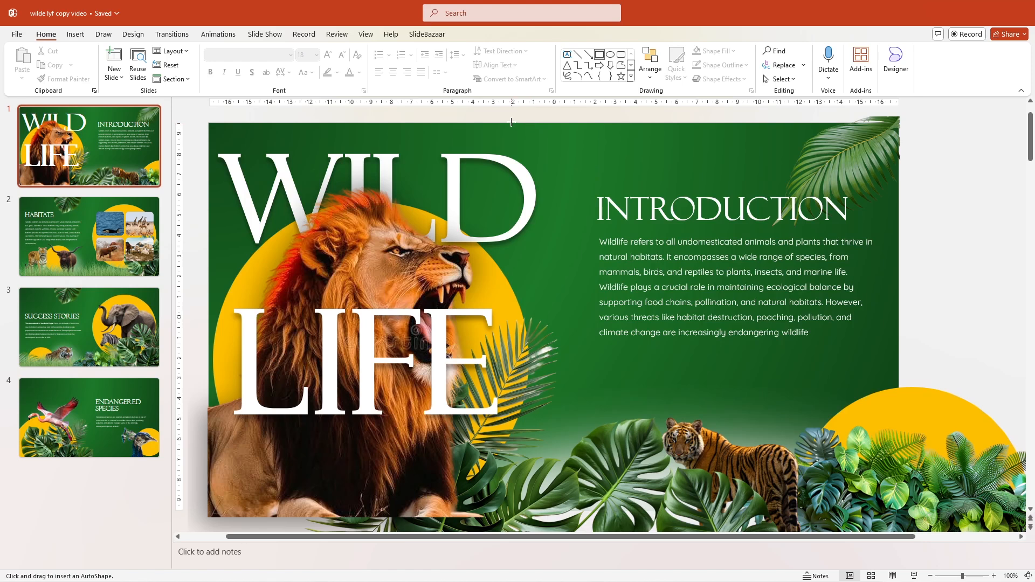
drag(512, 123, 617, 513)
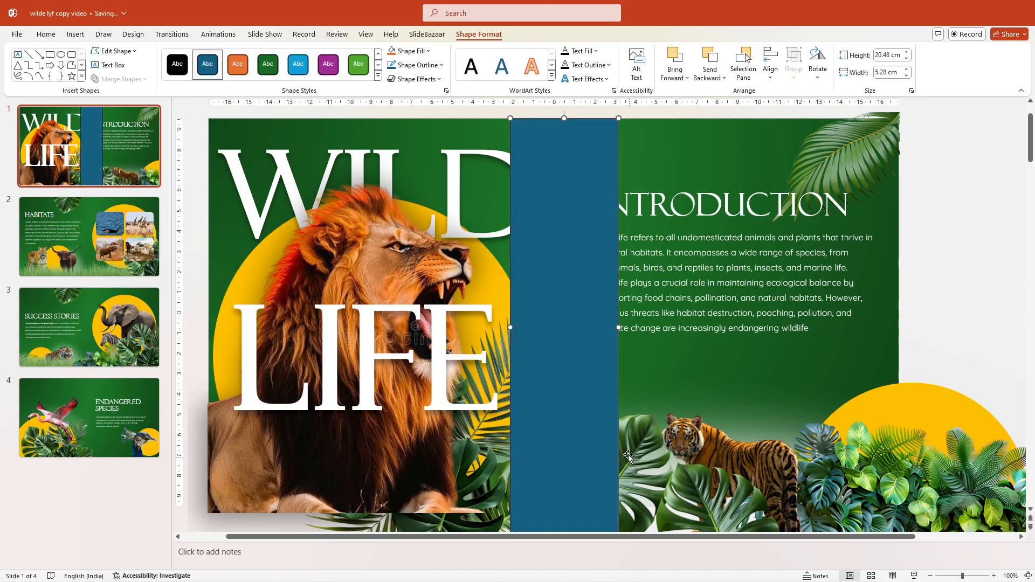
right_click(627, 455)
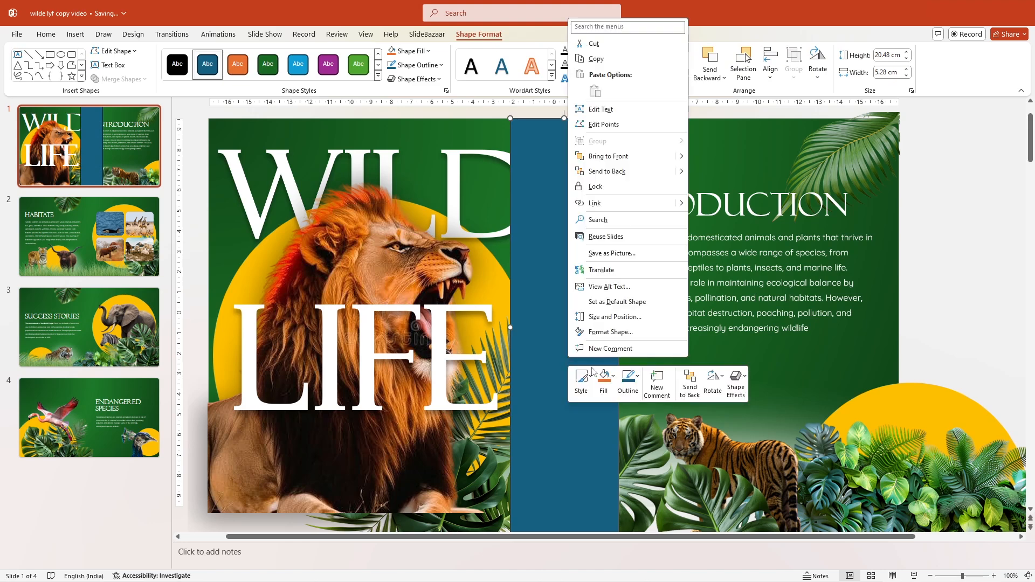
click(608, 332)
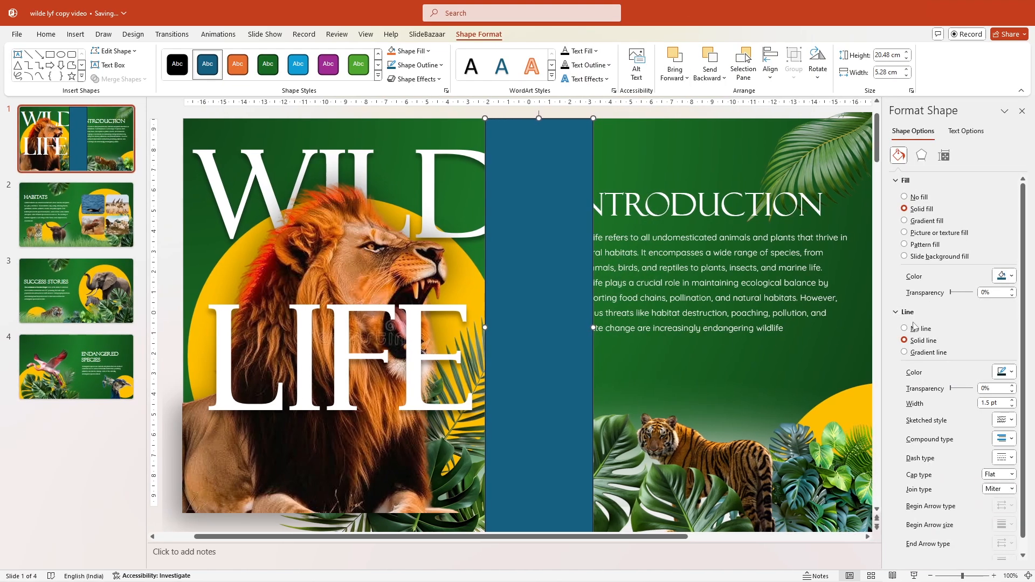
click(904, 328)
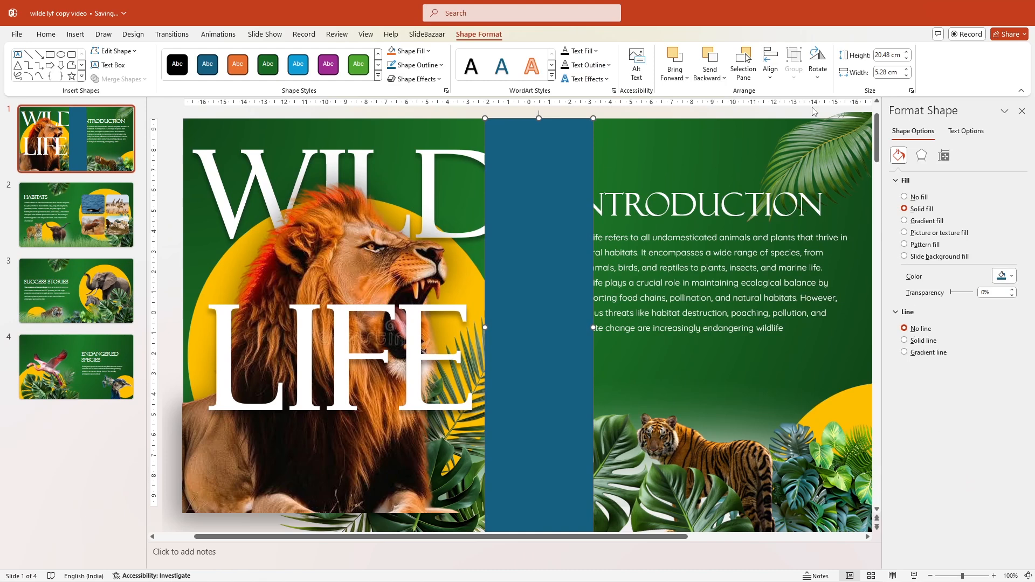
click(769, 64)
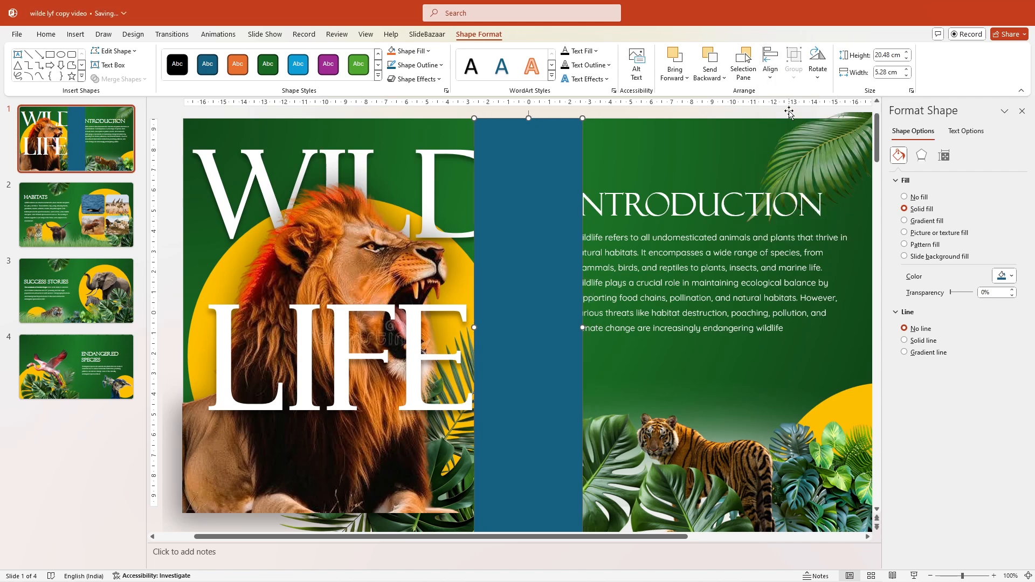
mouse_move(878, 203)
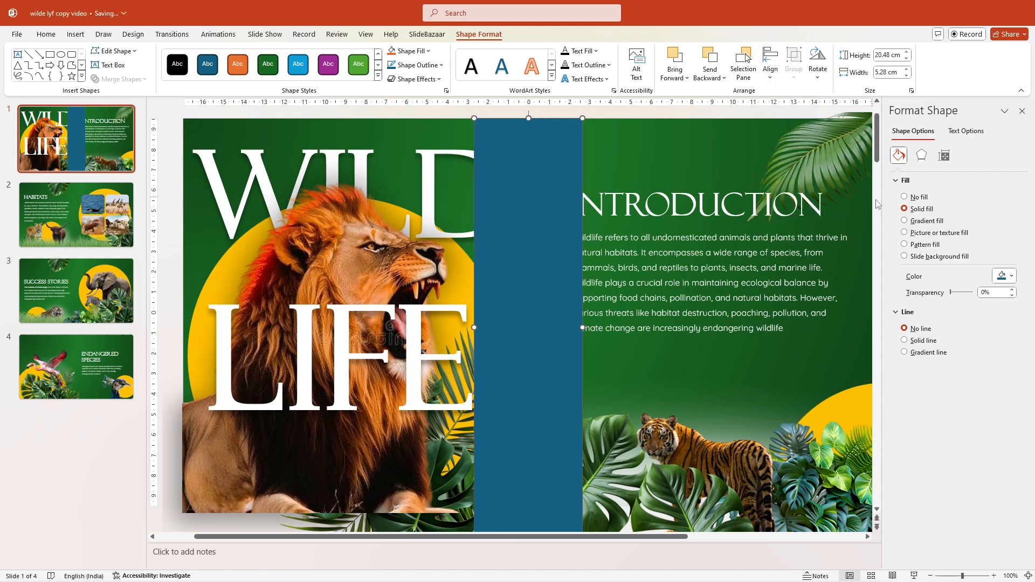
Give the centre strip a linear gradient fill running Linear Left
click(904, 220)
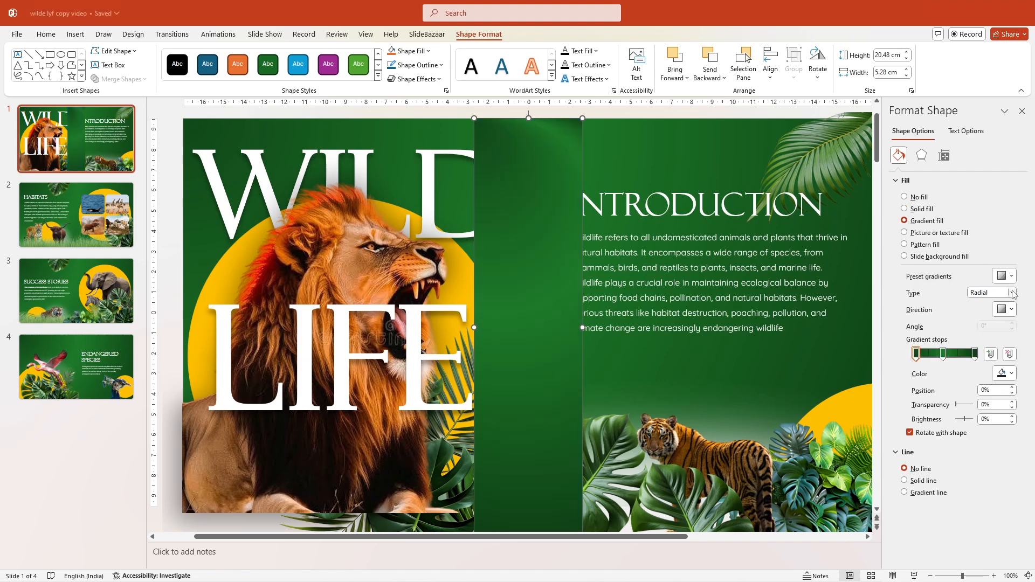
click(989, 292)
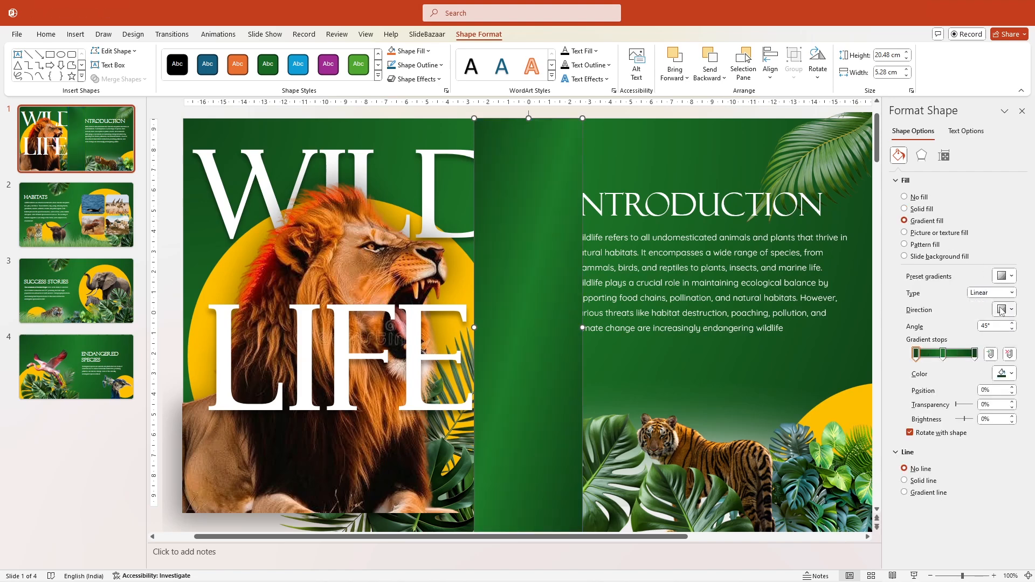
click(1001, 309)
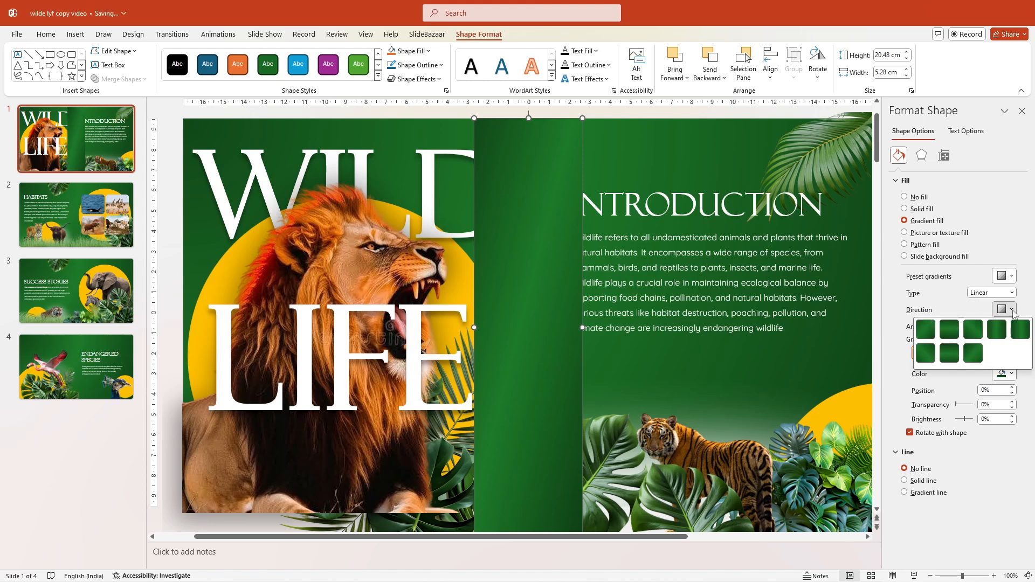
mouse_move(1017, 333)
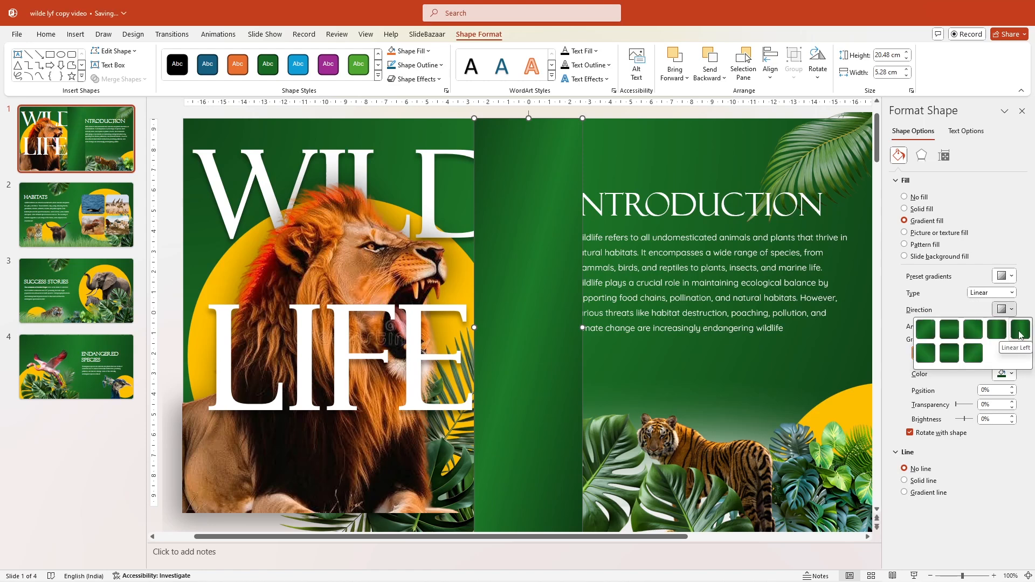
click(1018, 329)
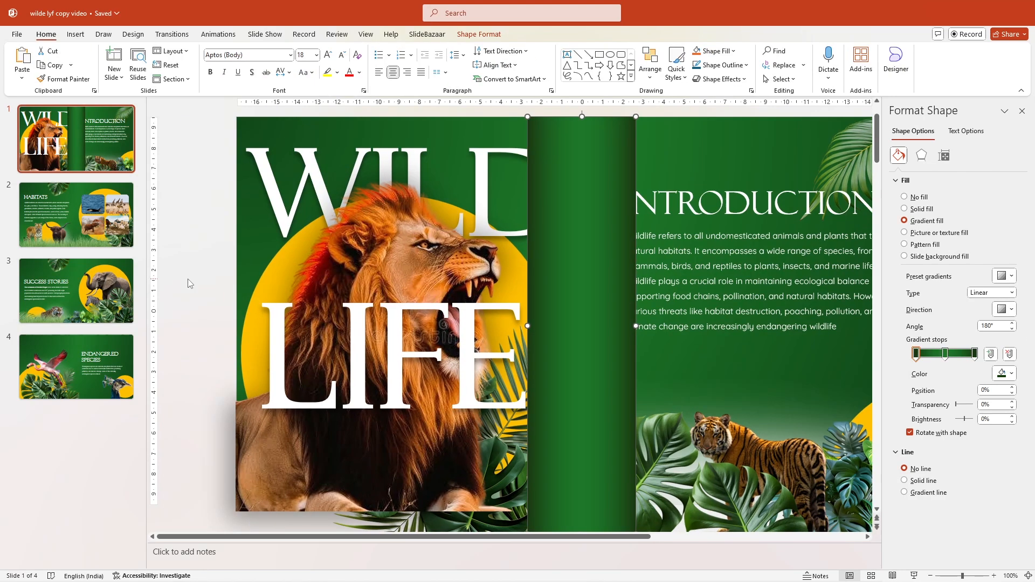
Set the middle gradient stop to dark green, then expand the transitions gallery
click(931, 353)
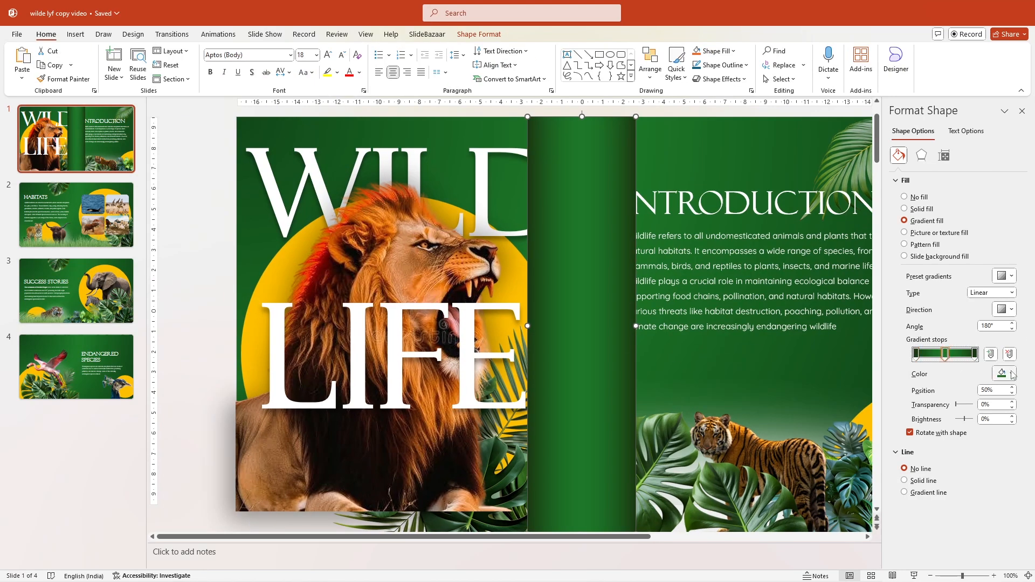
click(1003, 373)
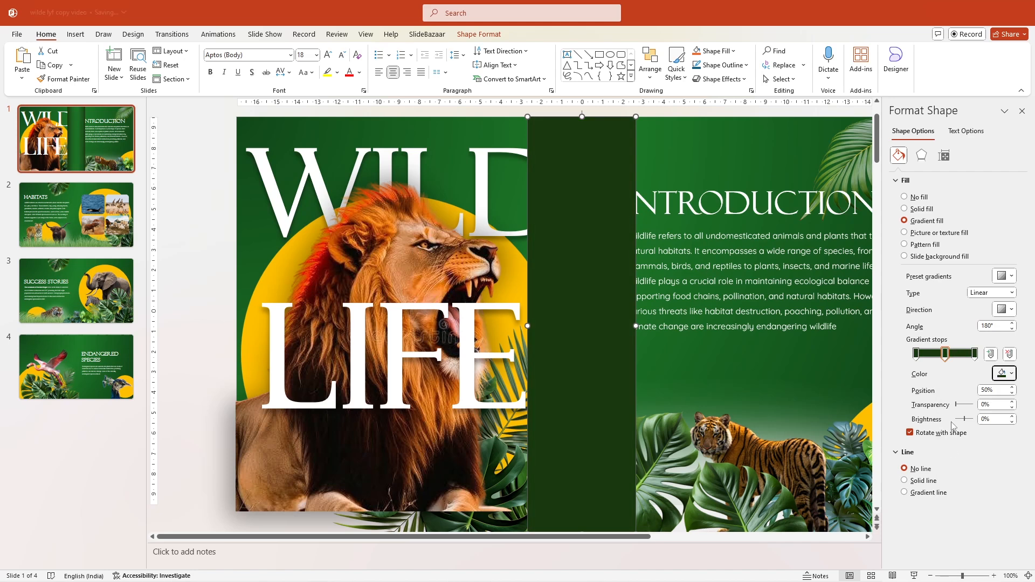
click(1003, 373)
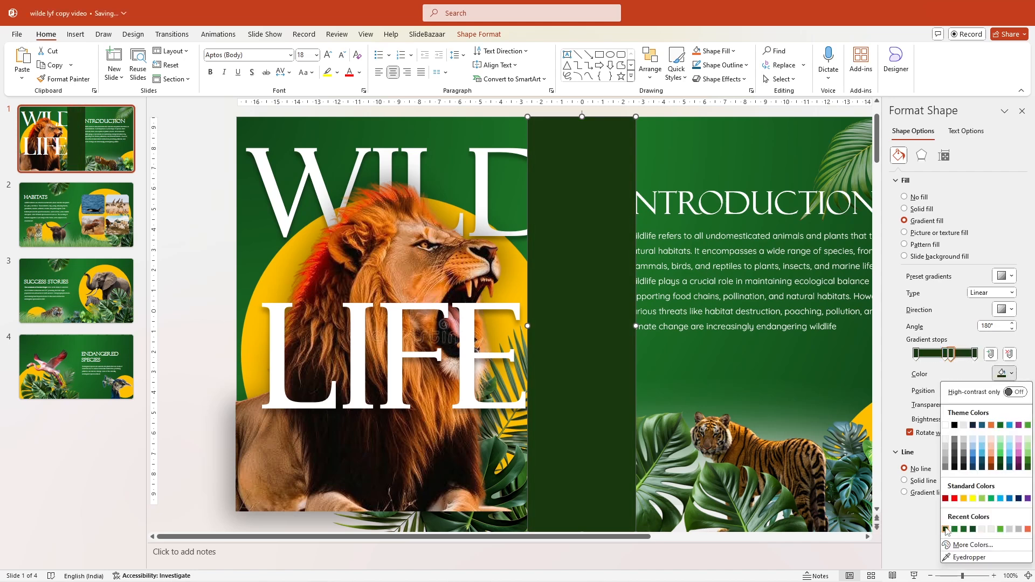
click(947, 528)
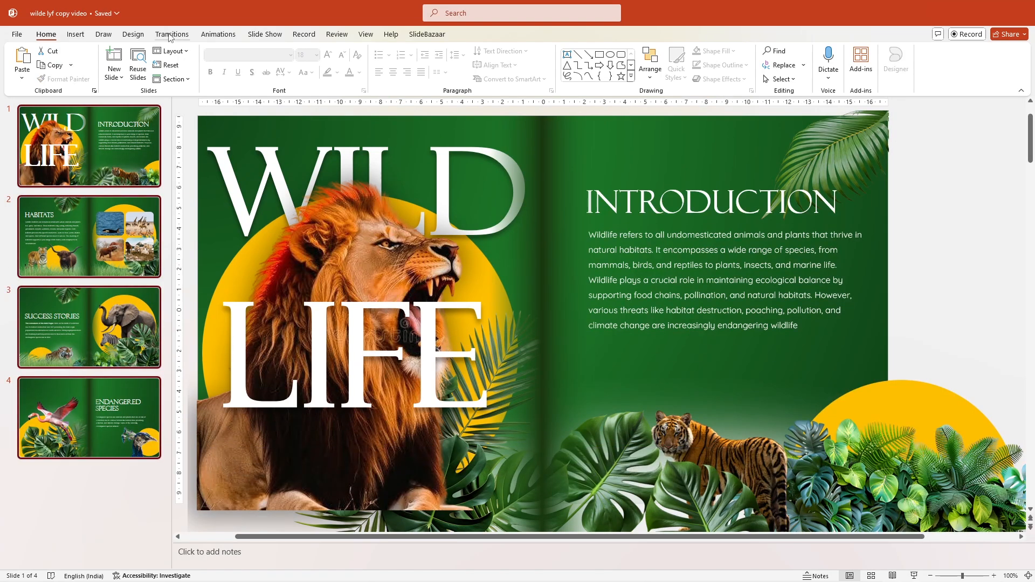
click(171, 34)
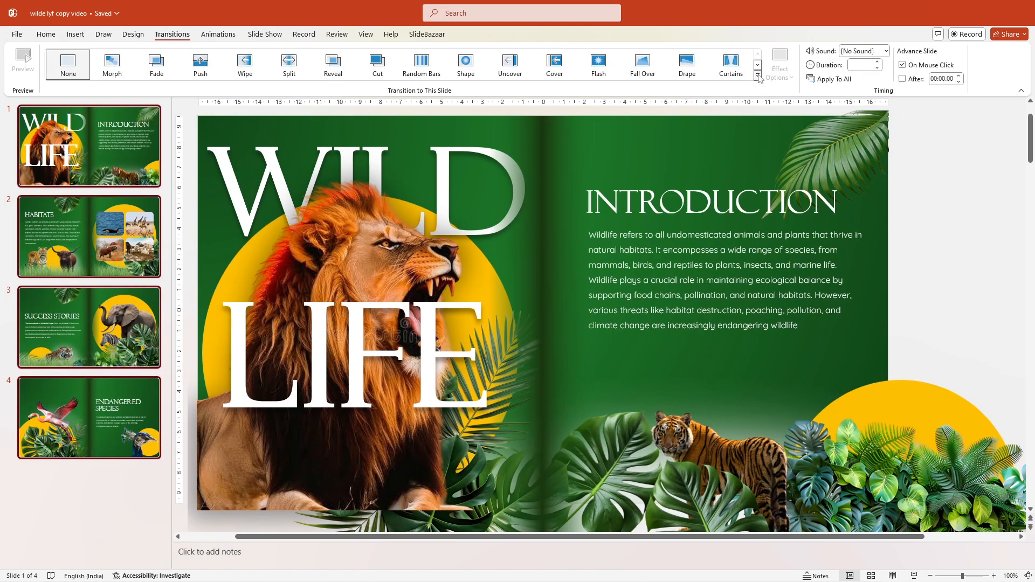
click(758, 78)
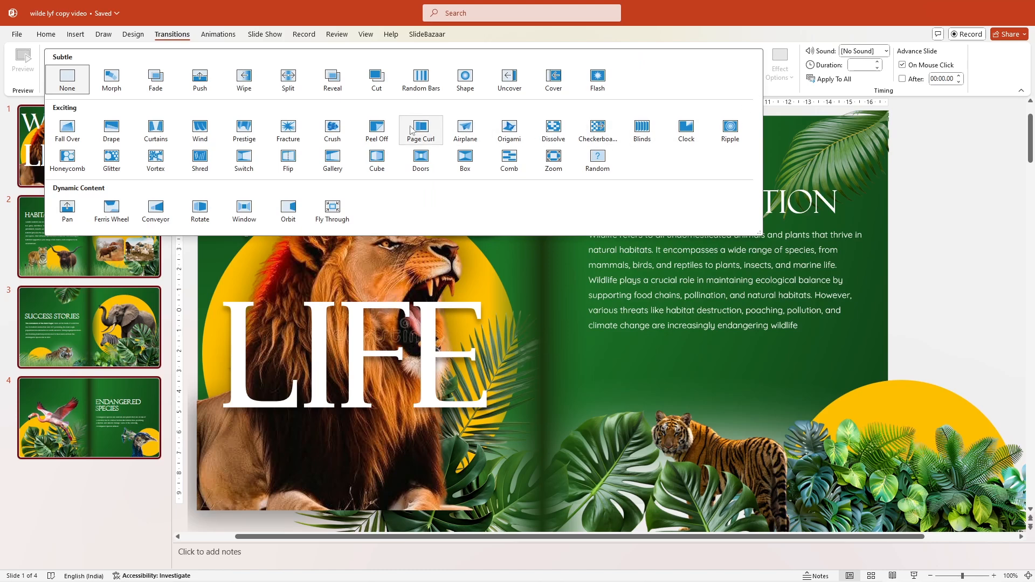